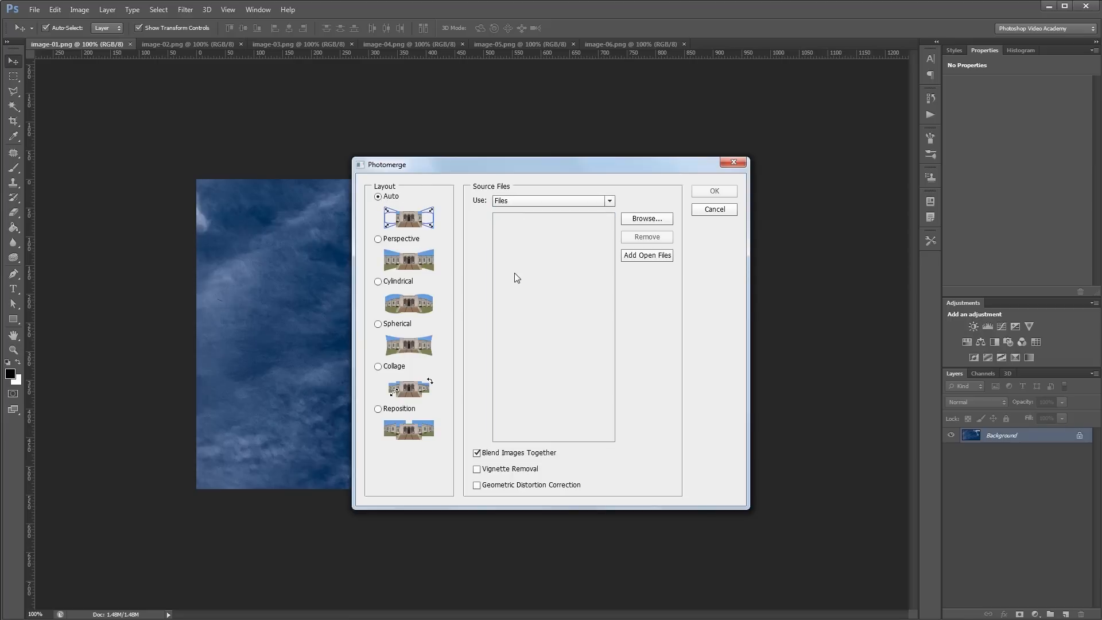
# Add the six open sky photos as Photomerge sources and run the merge into a layered panorama
pyautogui.click(647, 255)
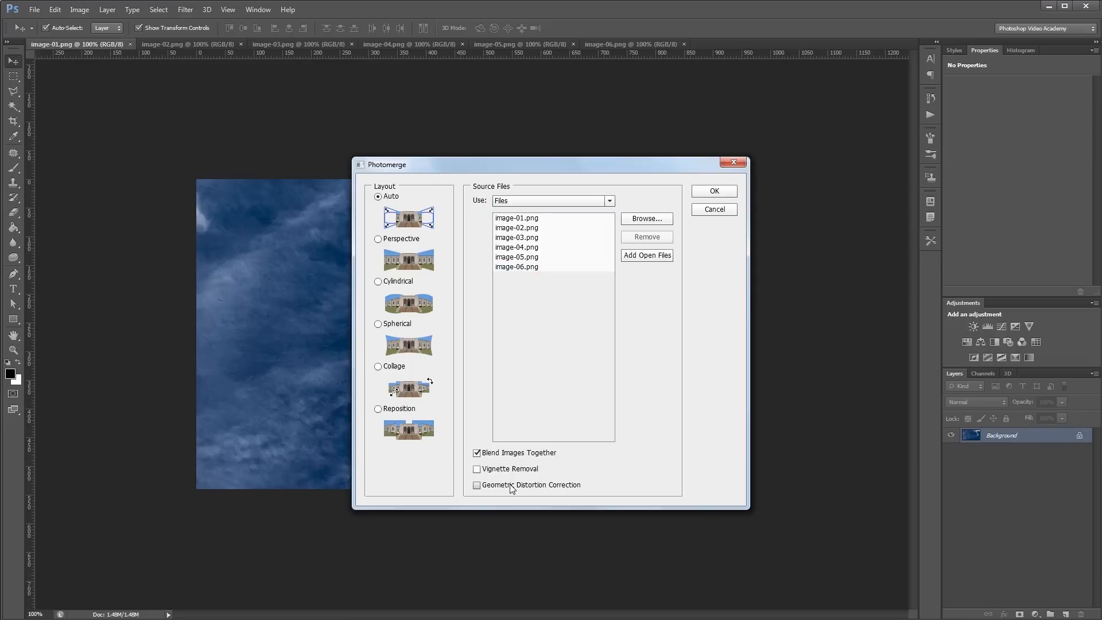
pyautogui.click(714, 191)
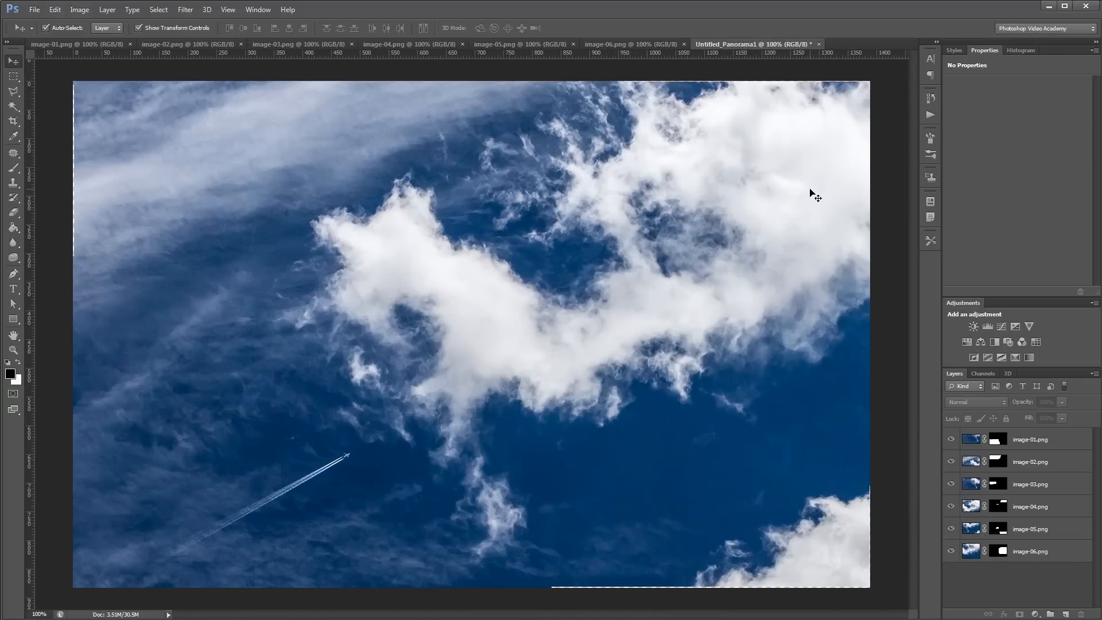
pyautogui.click(74, 44)
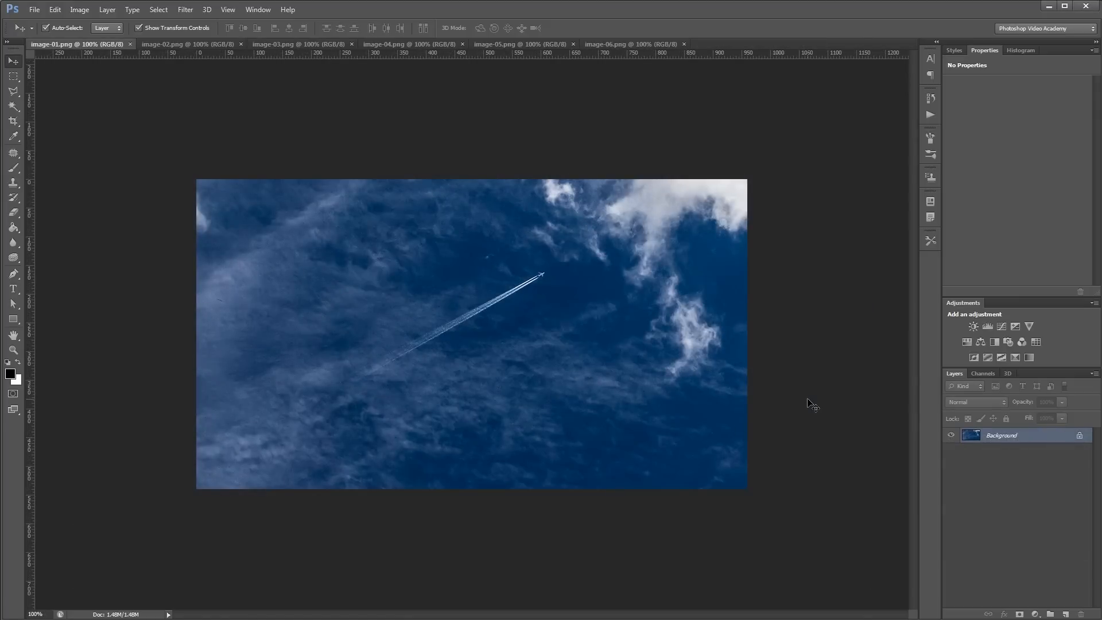
pyautogui.moveTo(765, 138)
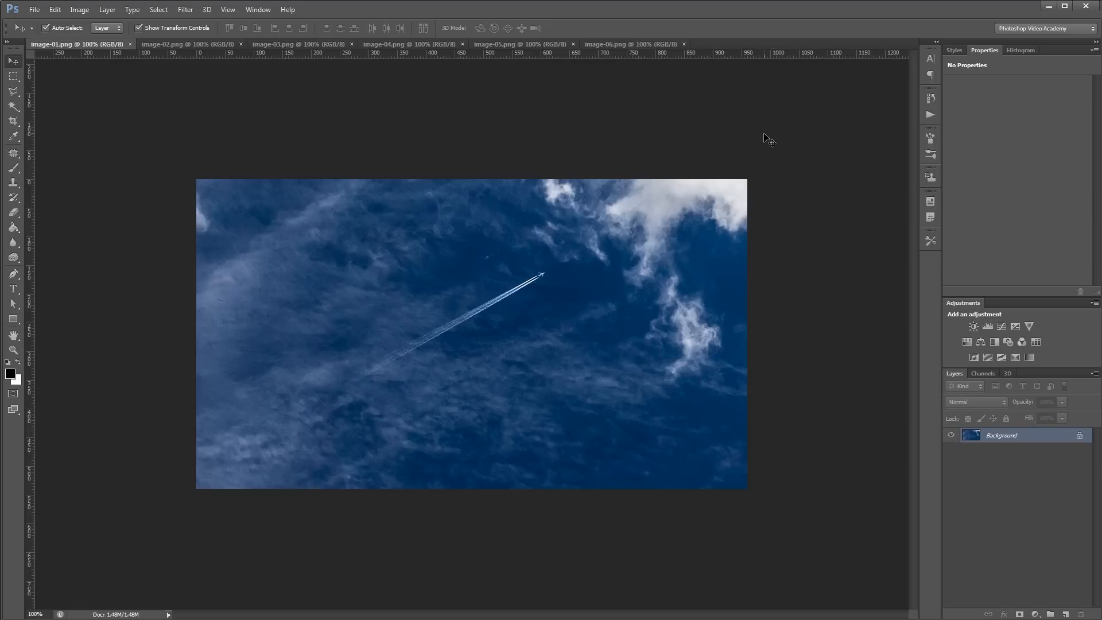
pyautogui.click(183, 43)
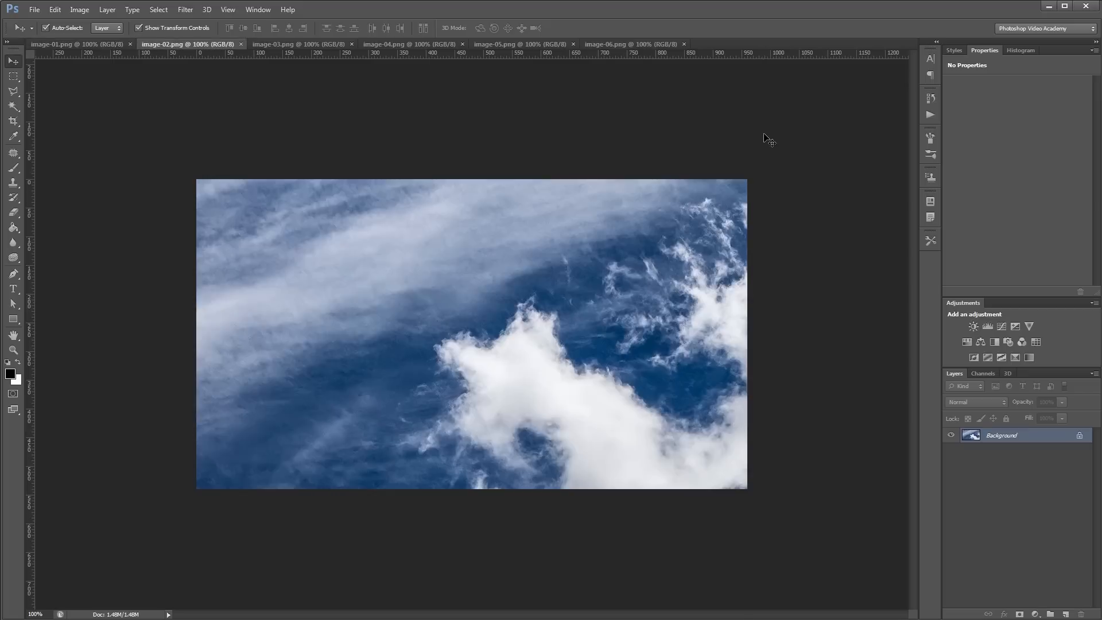
pyautogui.click(521, 43)
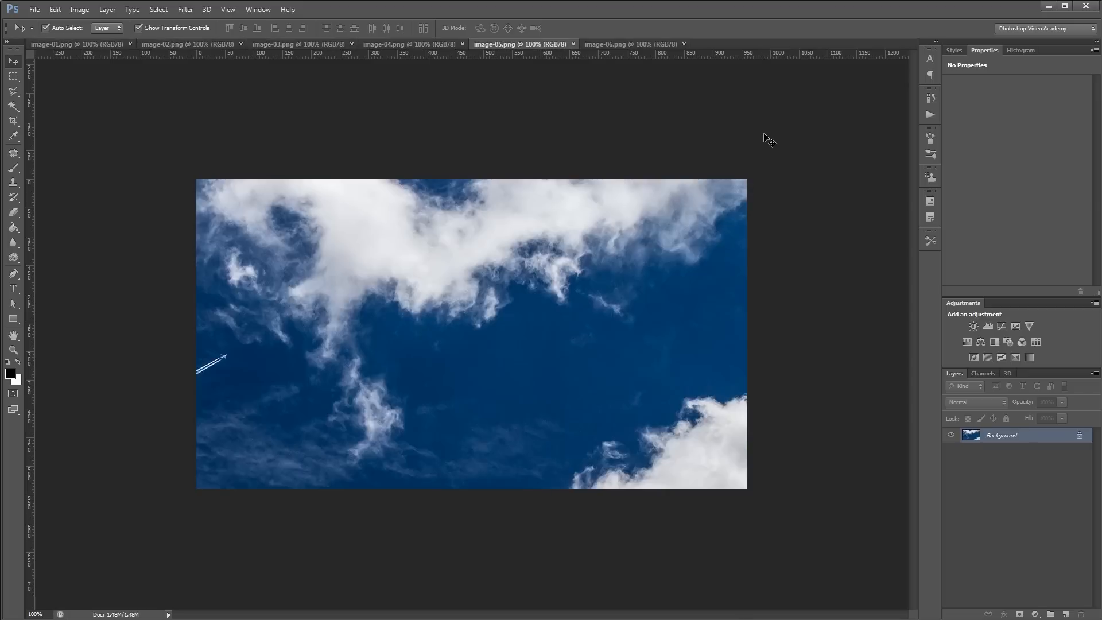
pyautogui.click(75, 44)
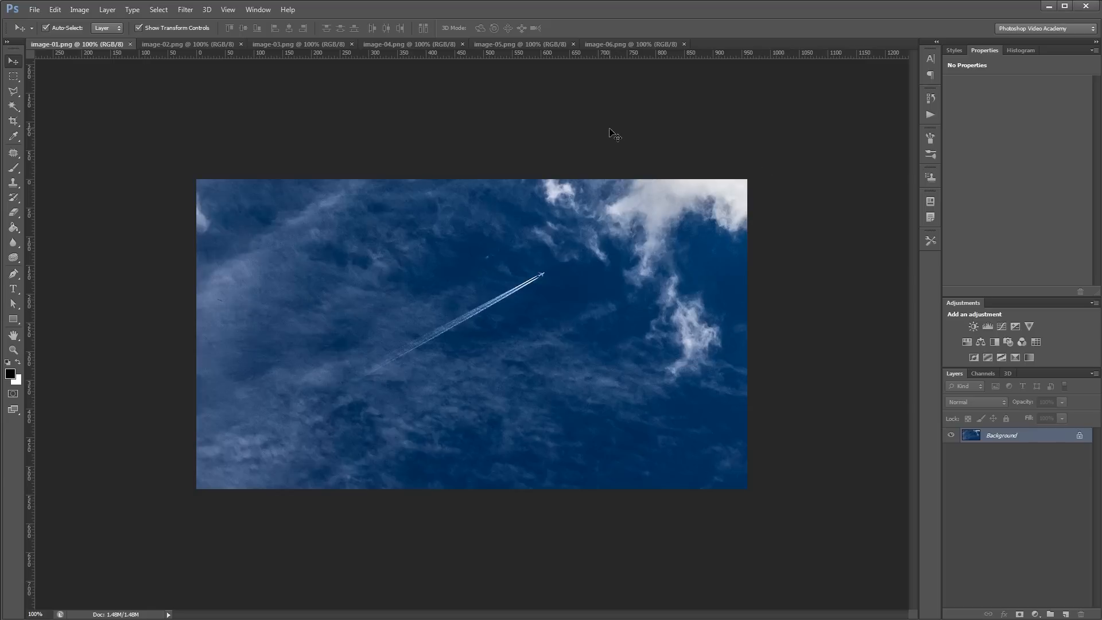
# Reopen the Photomerge dialog from File > Automate with an empty source list
pyautogui.click(37, 10)
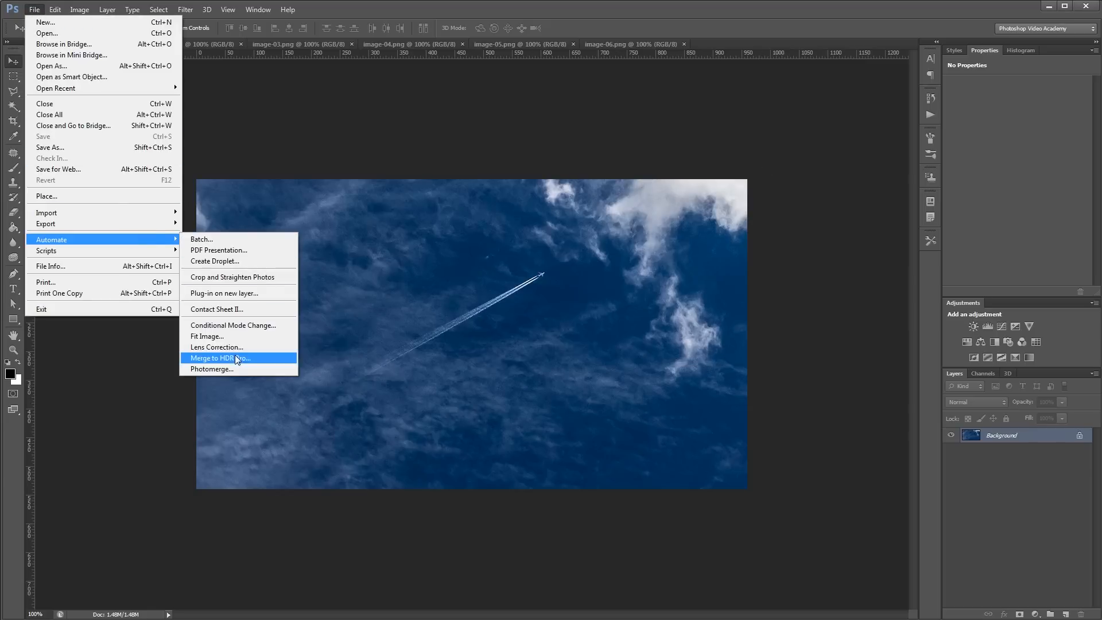
pyautogui.click(212, 370)
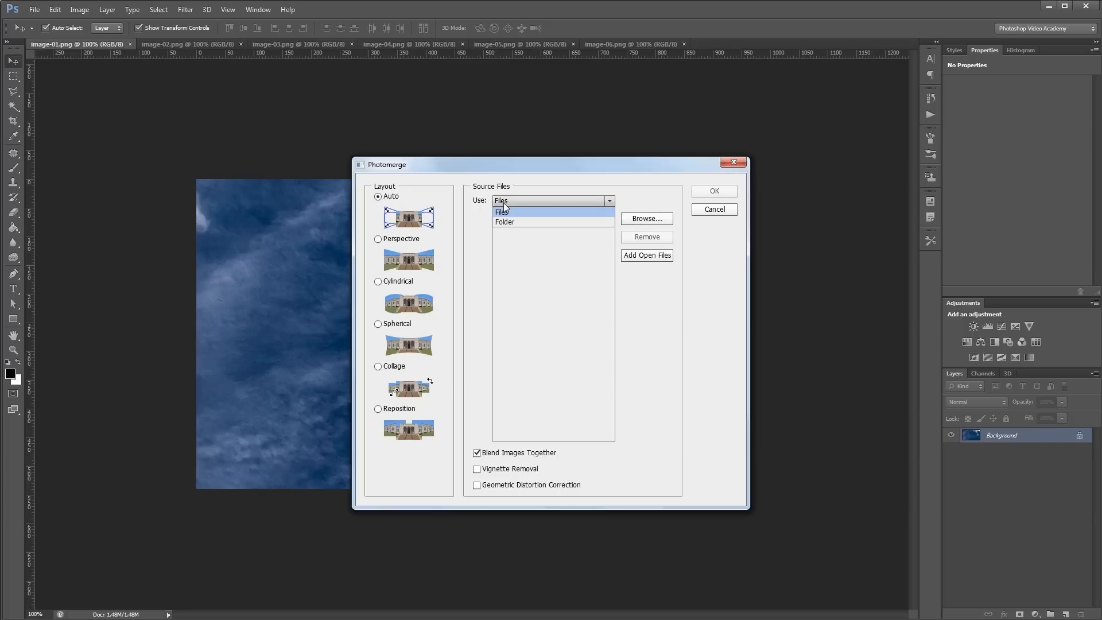
# With Use set to Files, add all six open photos as sources and run the merge with Auto layout and blending
pyautogui.click(502, 211)
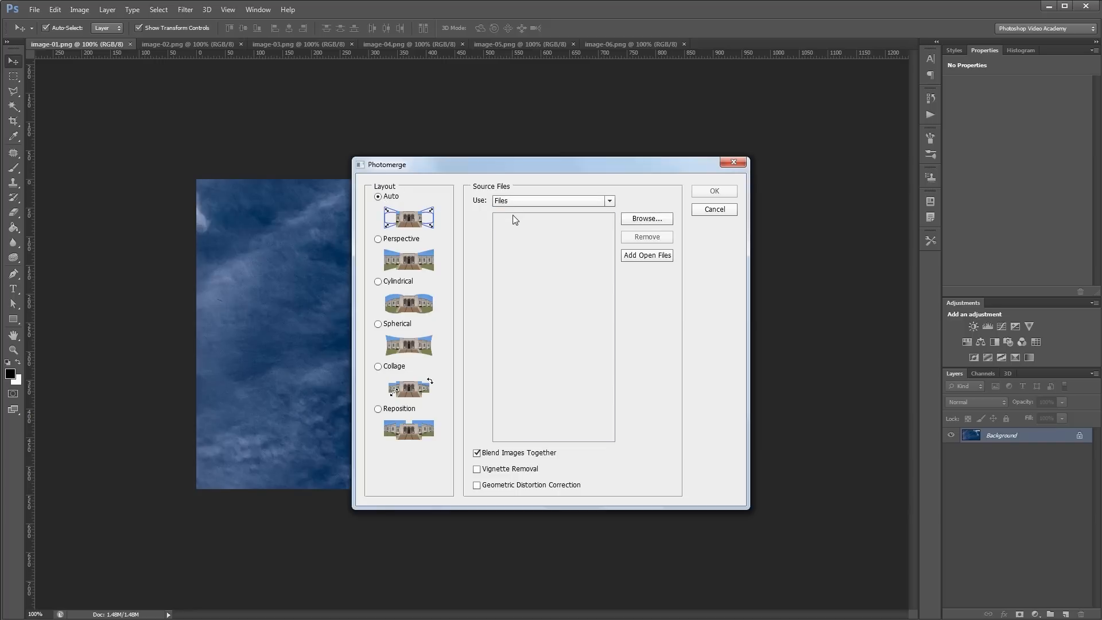
pyautogui.moveTo(516, 278)
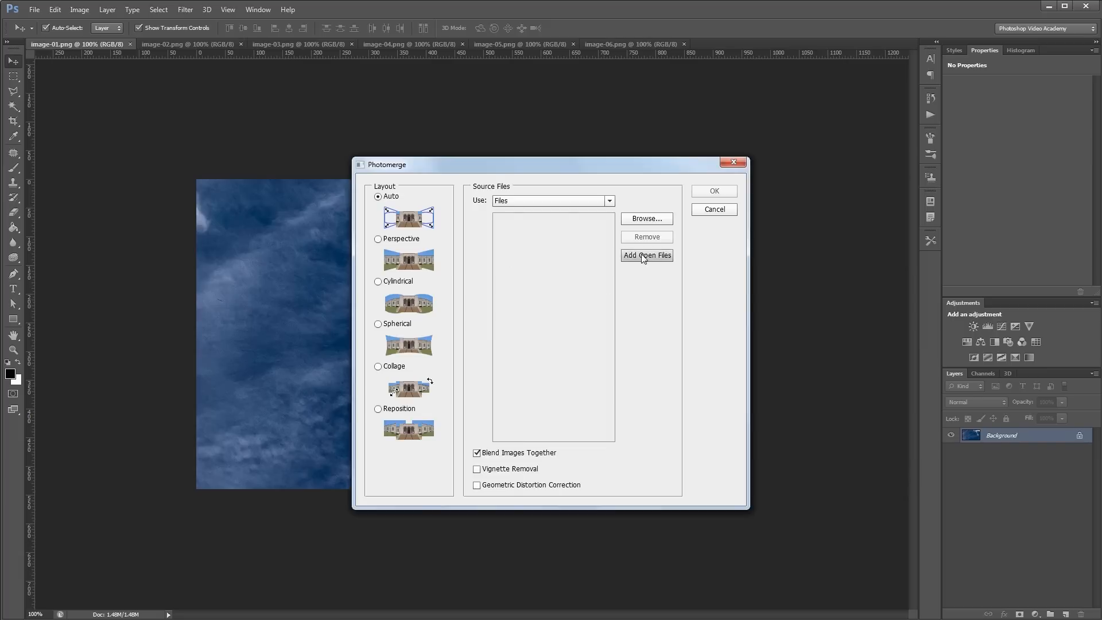
pyautogui.click(648, 255)
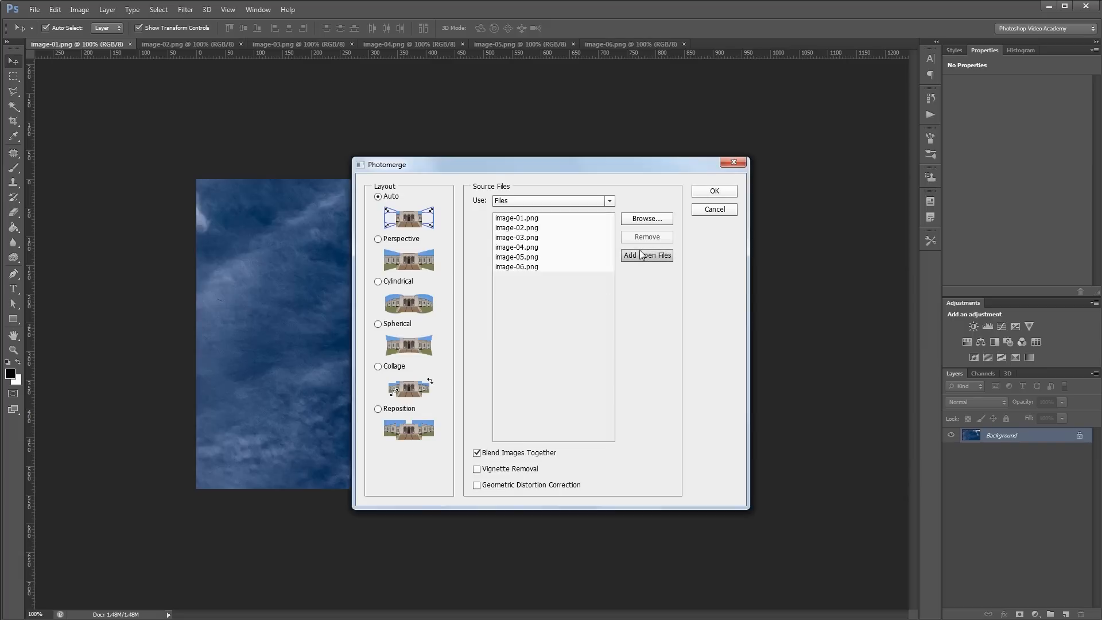
pyautogui.click(516, 266)
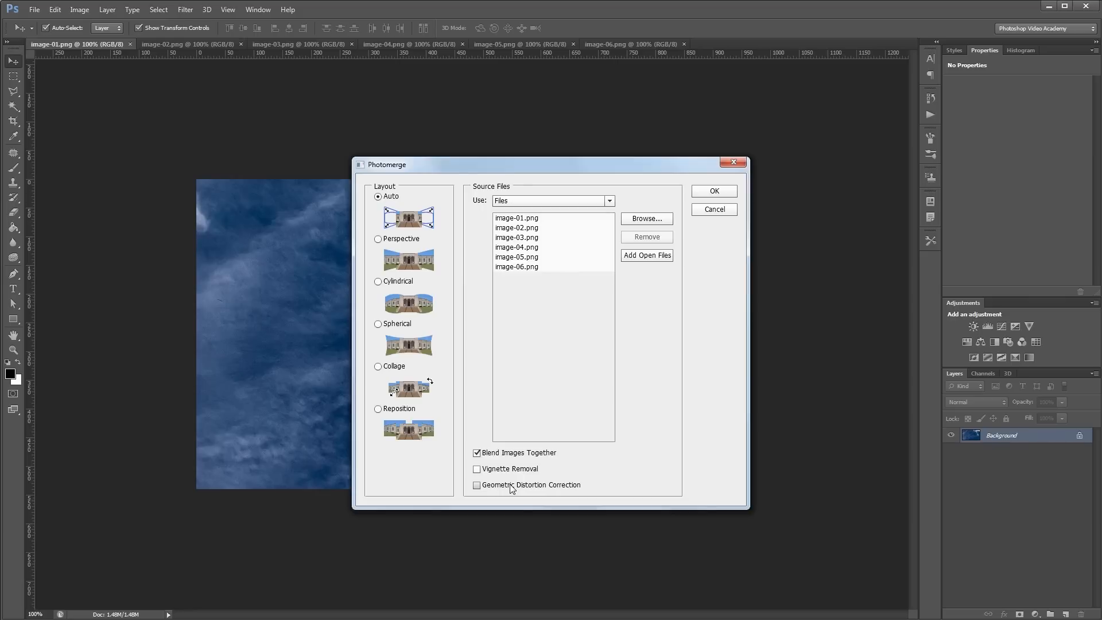
pyautogui.click(517, 266)
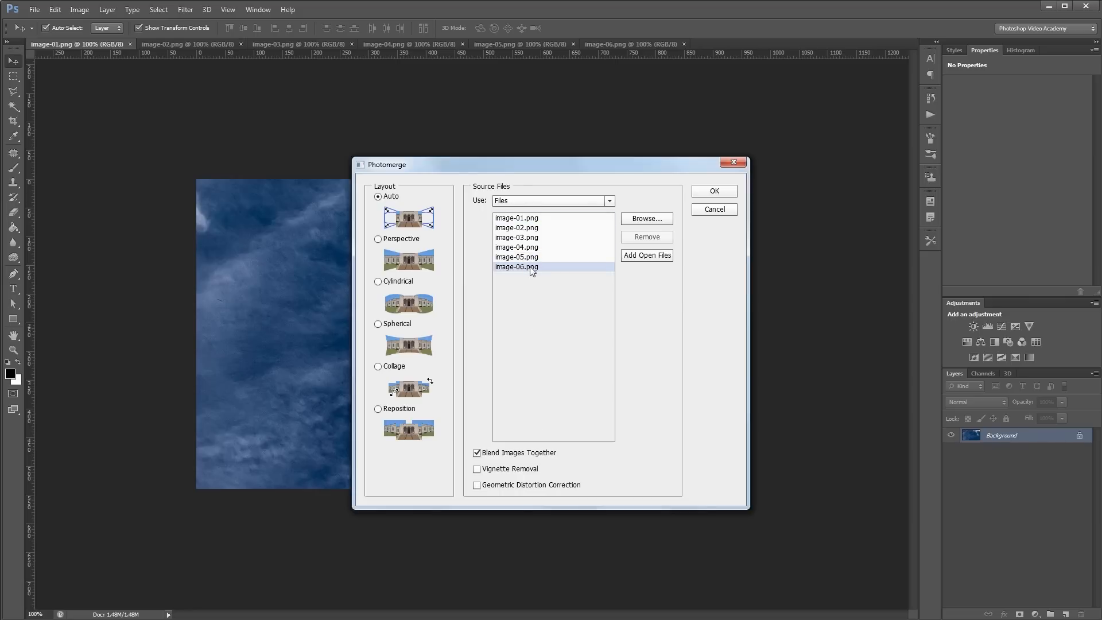
pyautogui.click(714, 190)
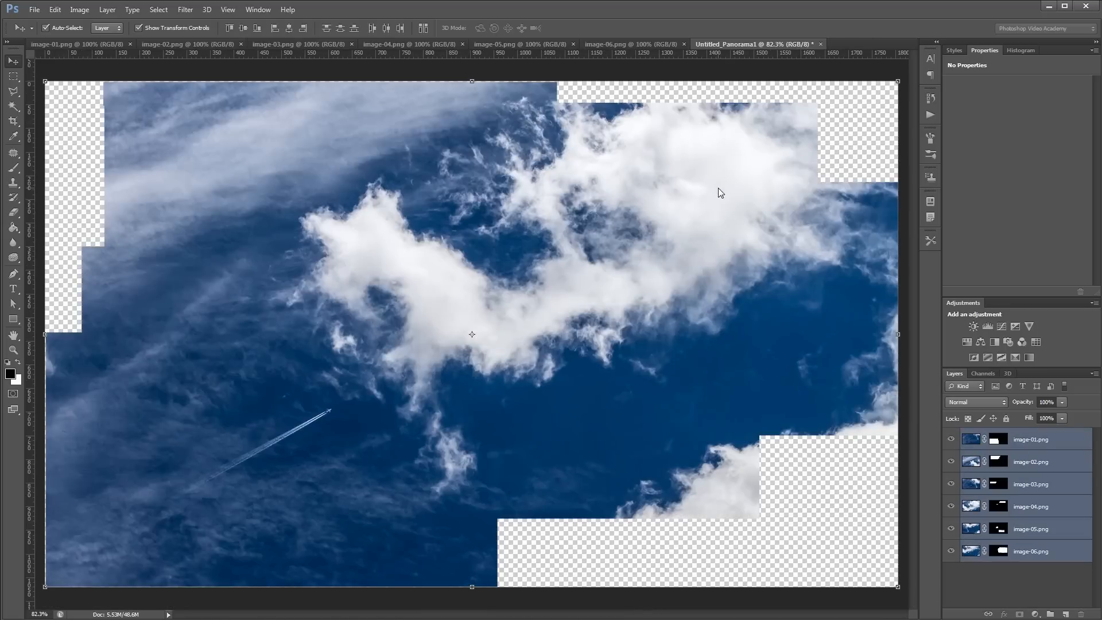
pyautogui.moveTo(314, 219)
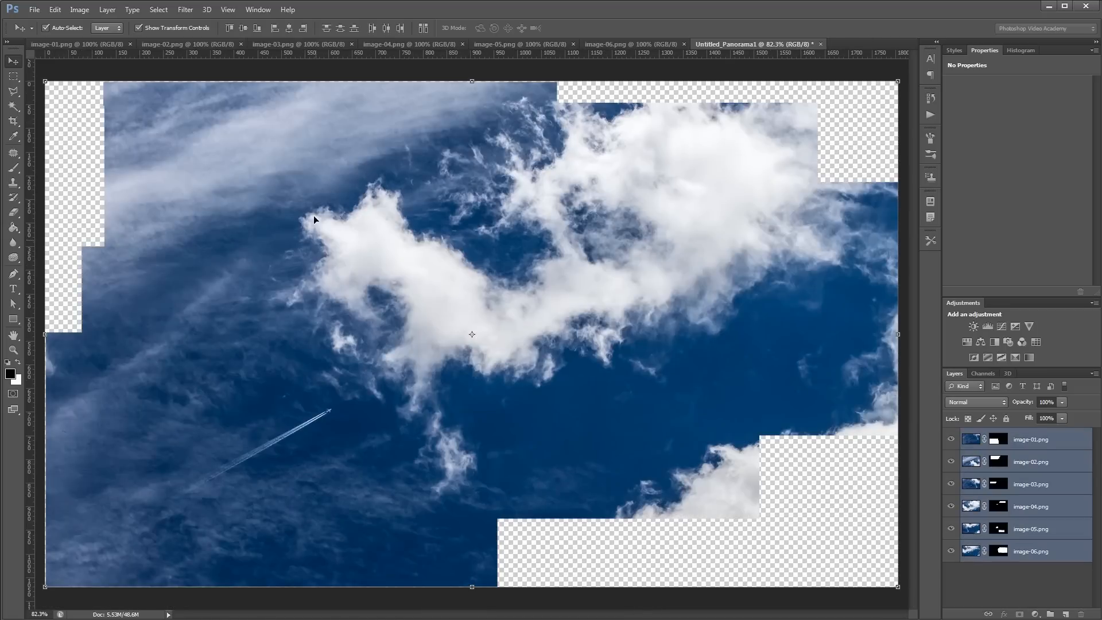
pyautogui.moveTo(785, 187)
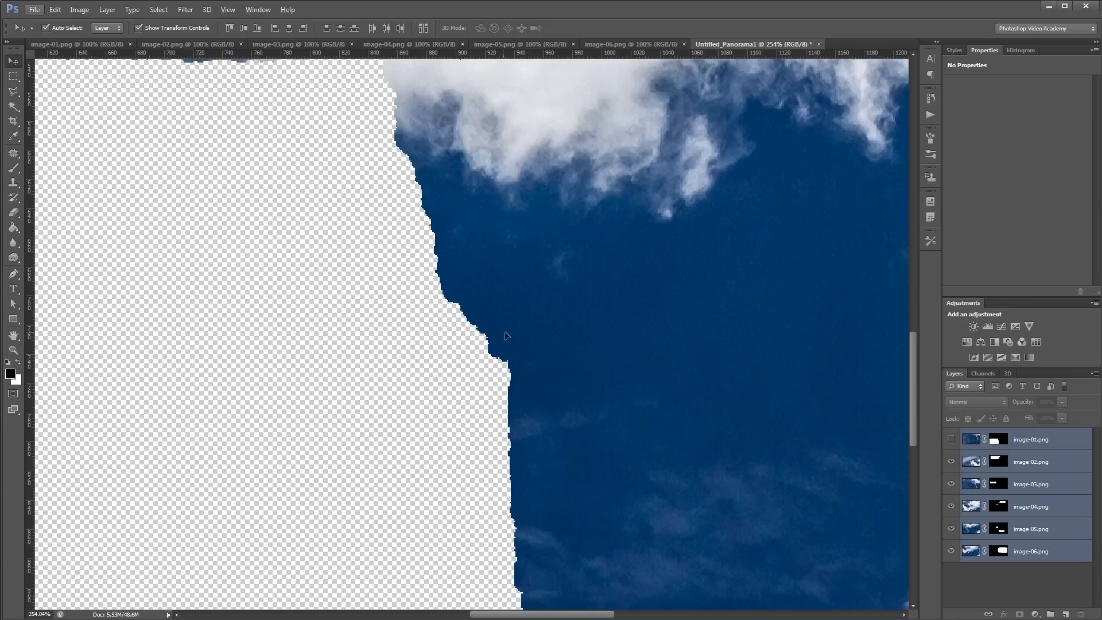
pyautogui.moveTo(518, 571)
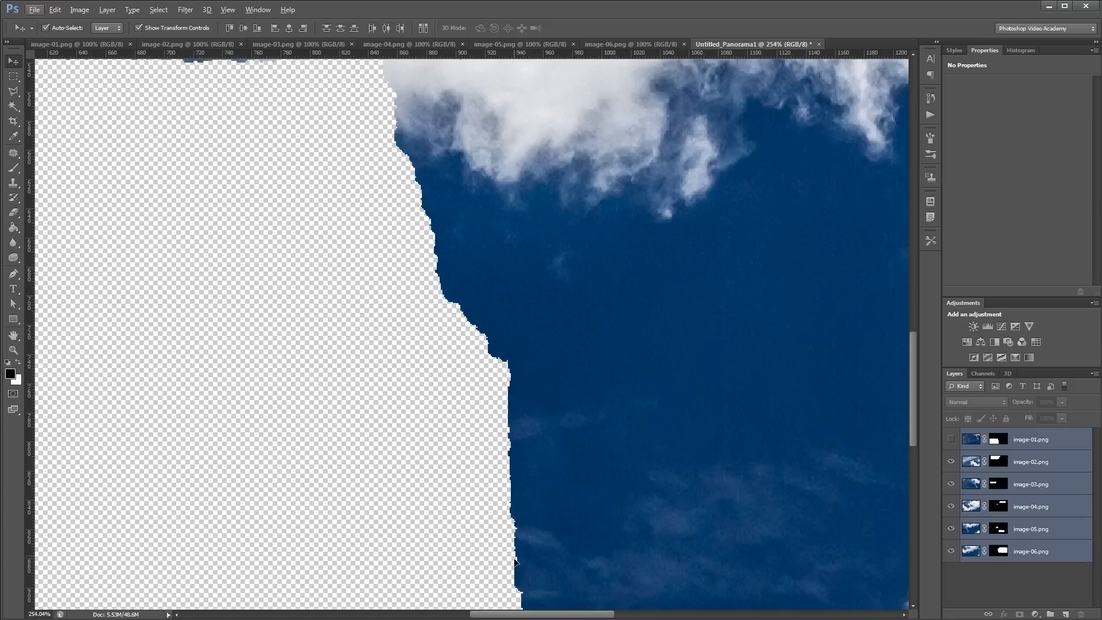
# Toggle the image-01 layer visibility to inspect the blended panorama edges
pyautogui.click(950, 438)
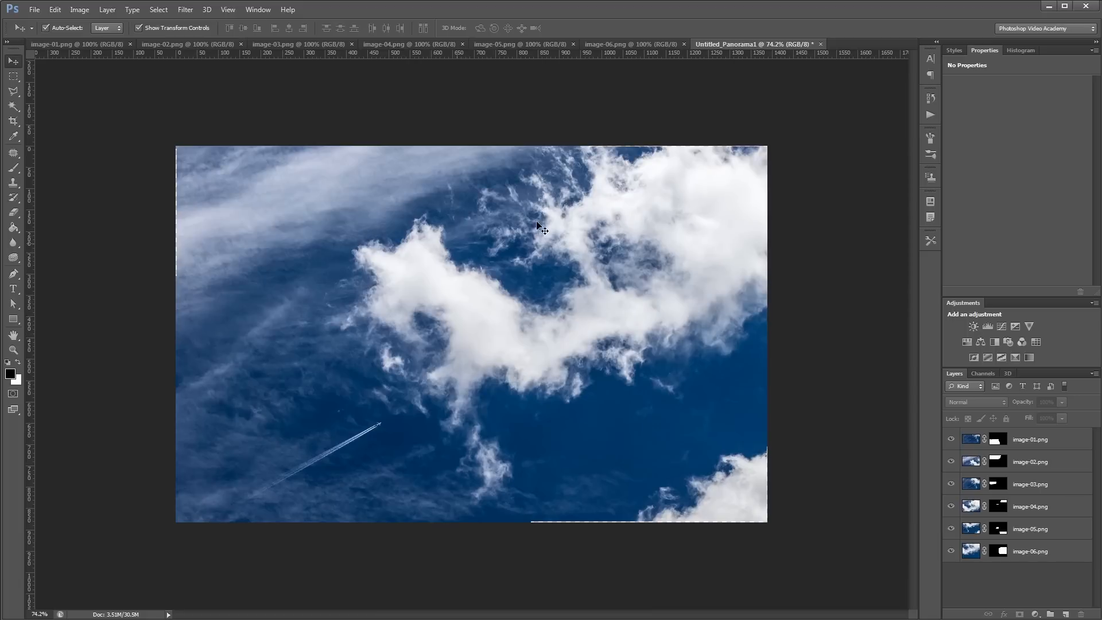
# Commit the crop trimming the panorama's transparent edges to a clean sky rectangle
pyautogui.click(629, 44)
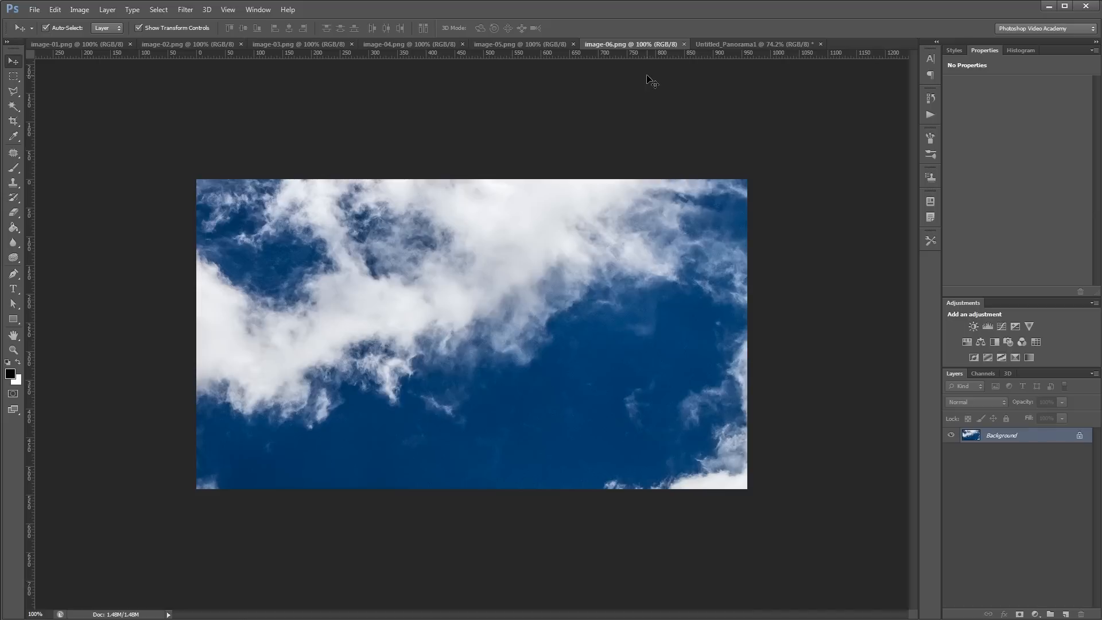
pyautogui.click(754, 43)
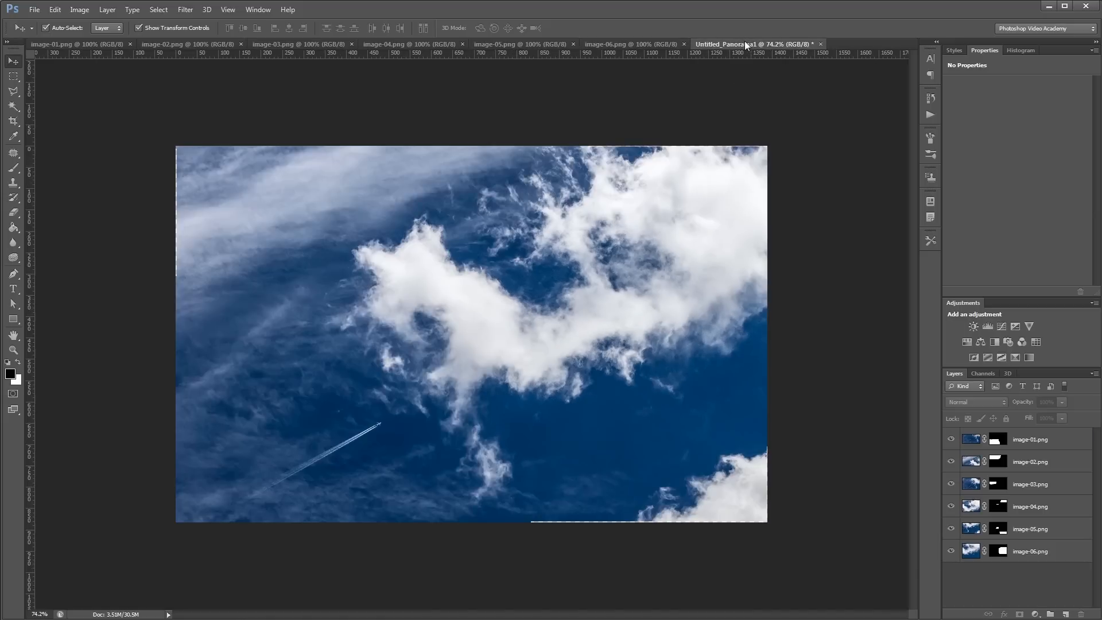
pyautogui.moveTo(811, 192)
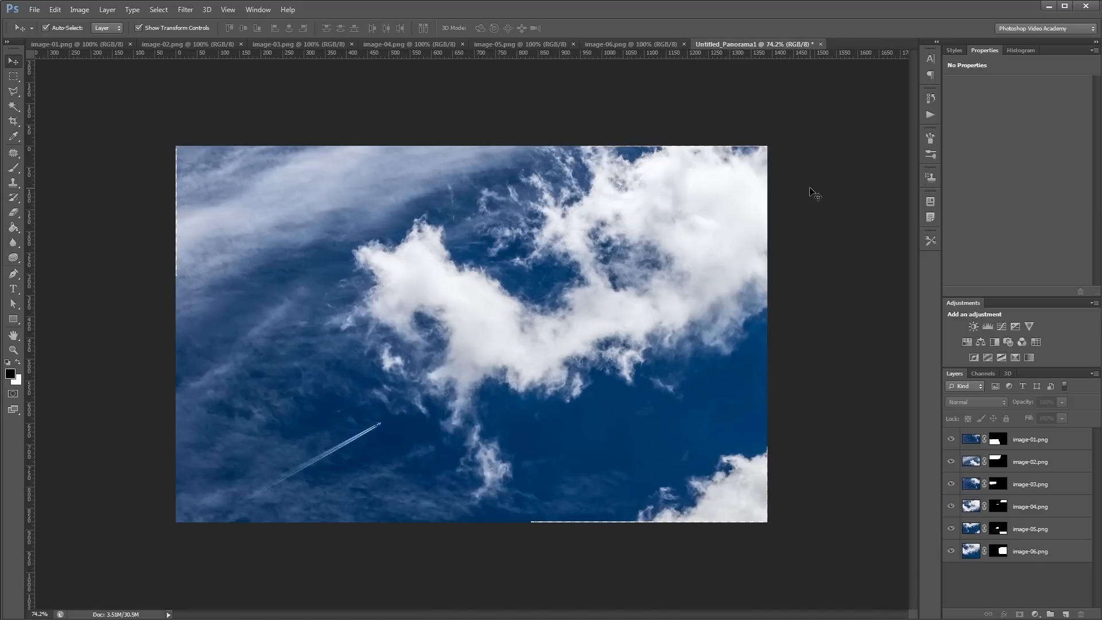